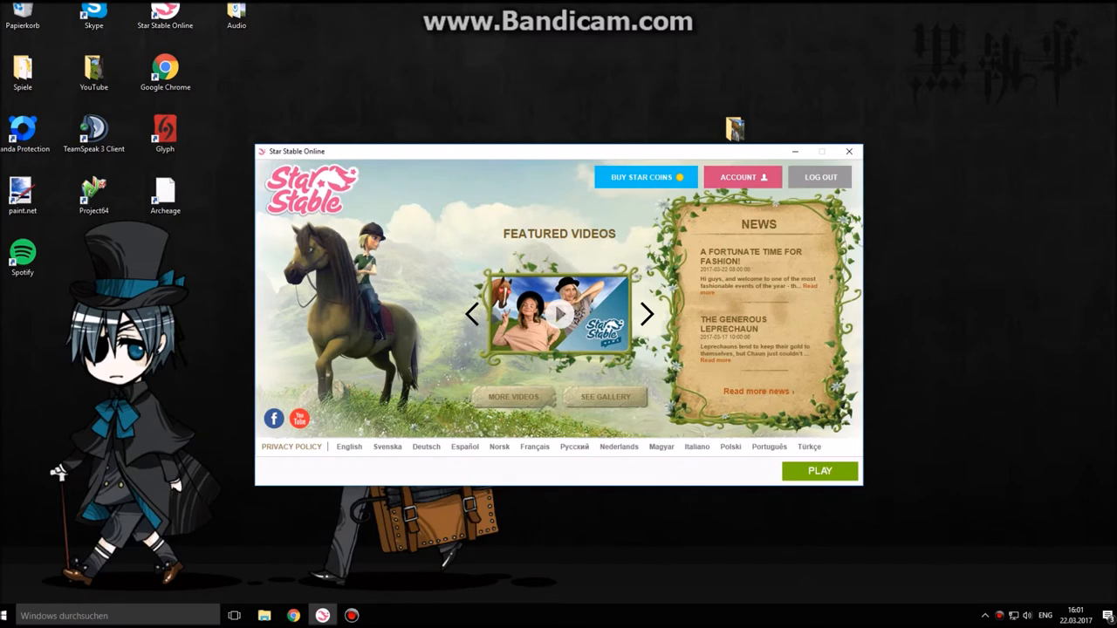
Open the Windows Start menu over the Star Stable Online launcher.
left_click(7, 615)
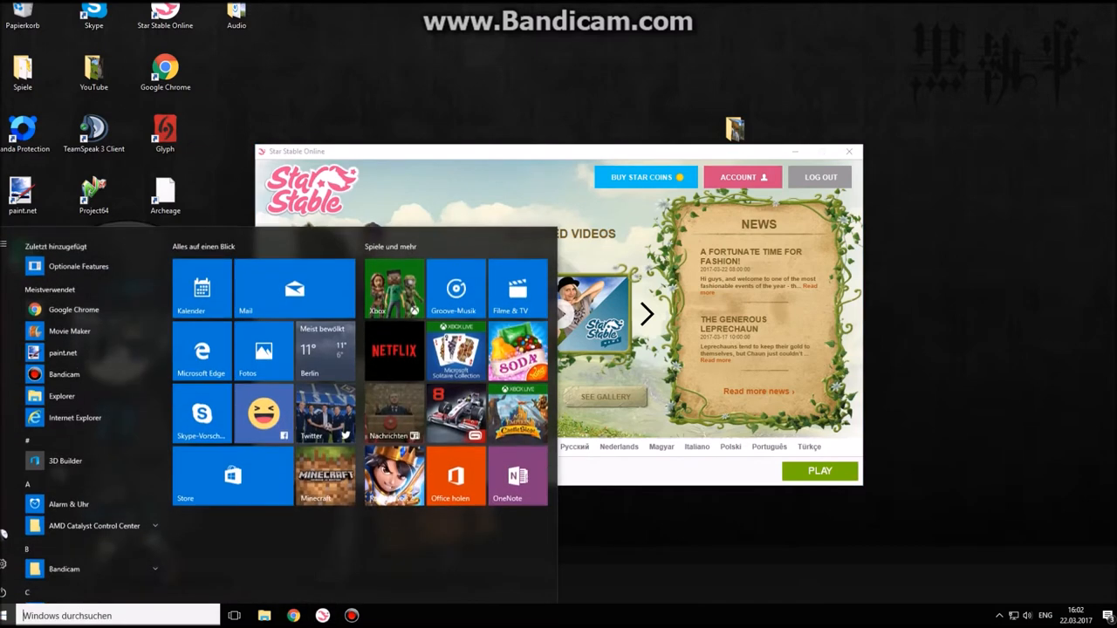
Search the Start menu for 'Dieser PC' and open it in File Explorer.
type("Dieser")
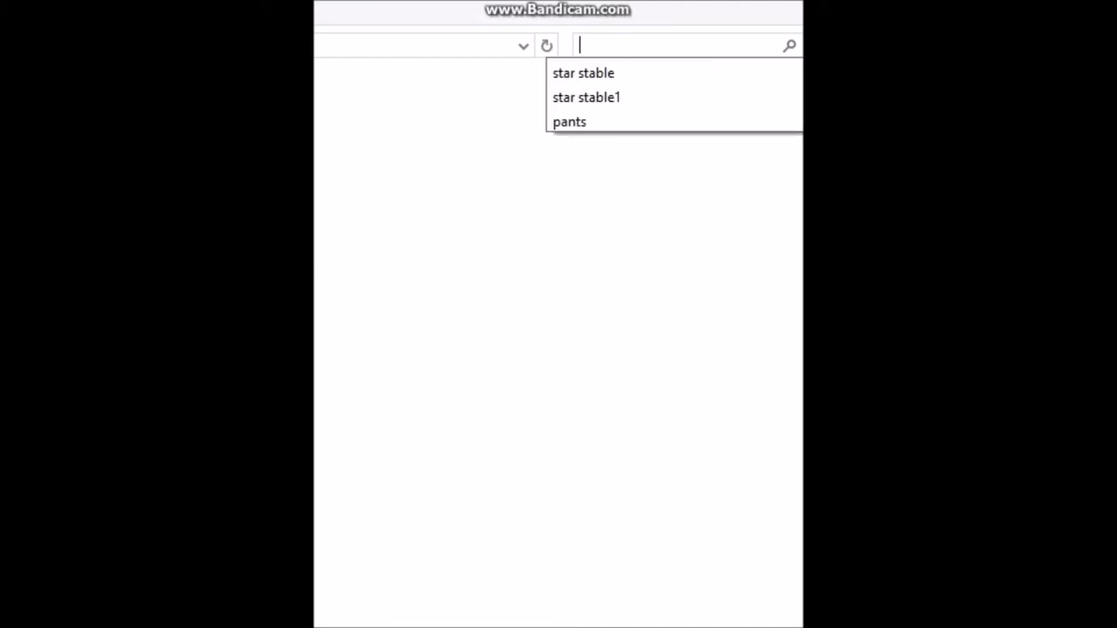
Search Explorer for 'pants', delete the results, and press PLAY in the launcher.
type("pa")
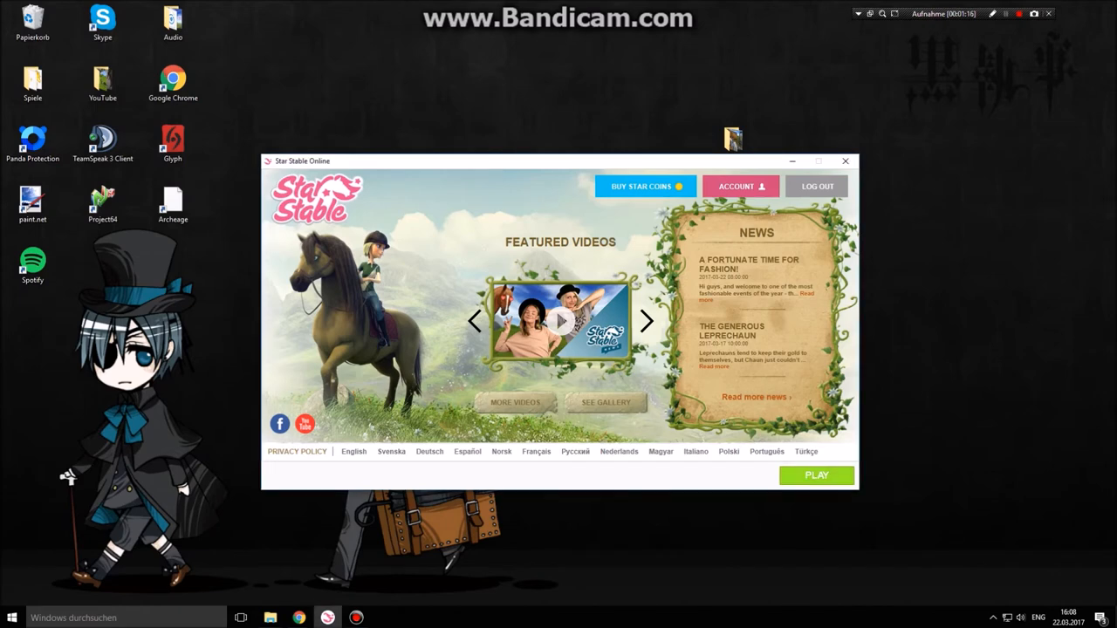
left_click(816, 475)
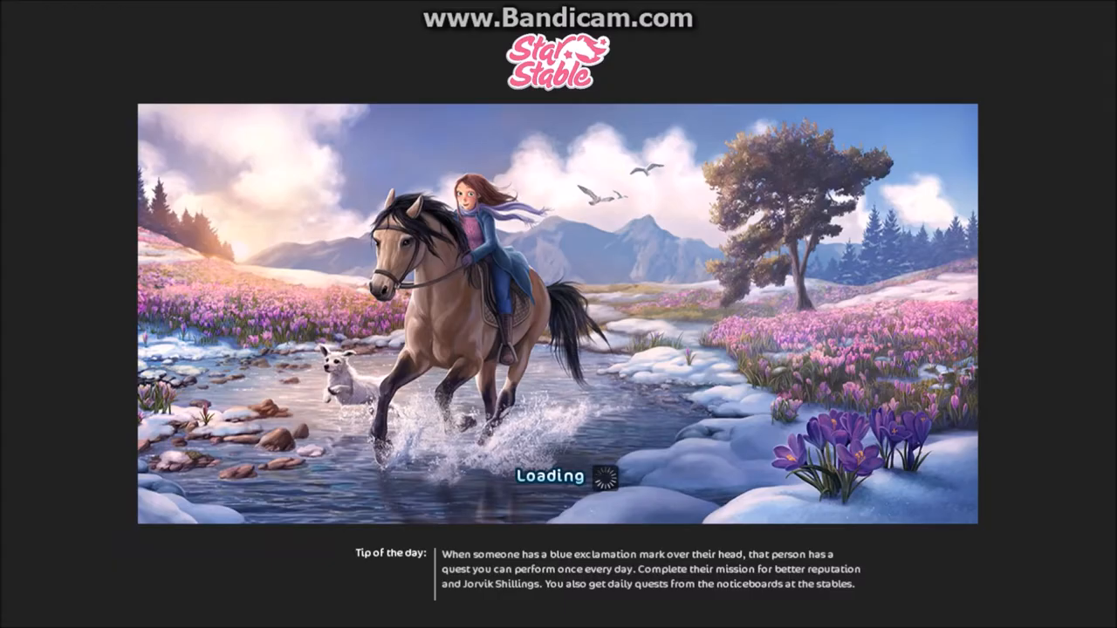